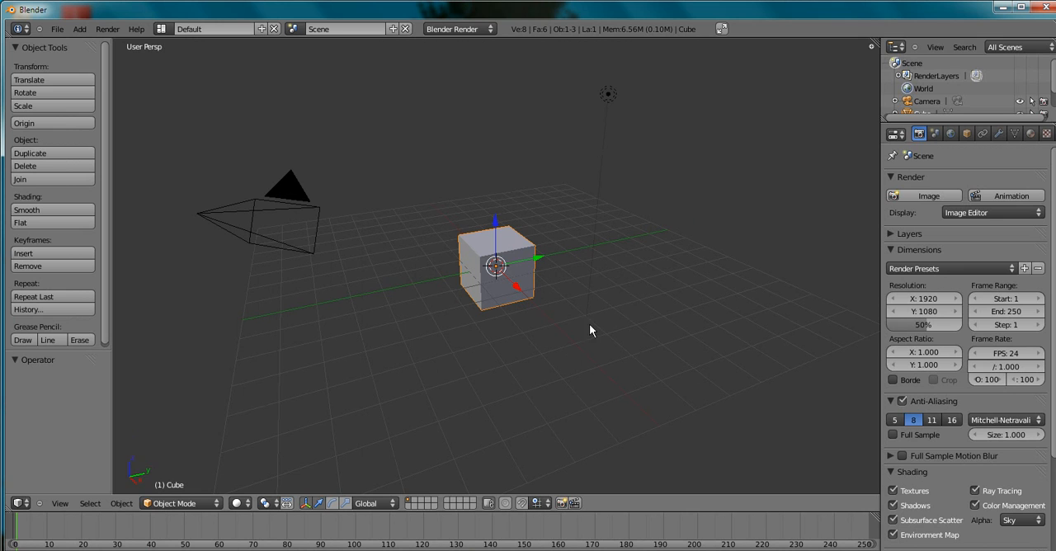
pyautogui.moveTo(250, 132)
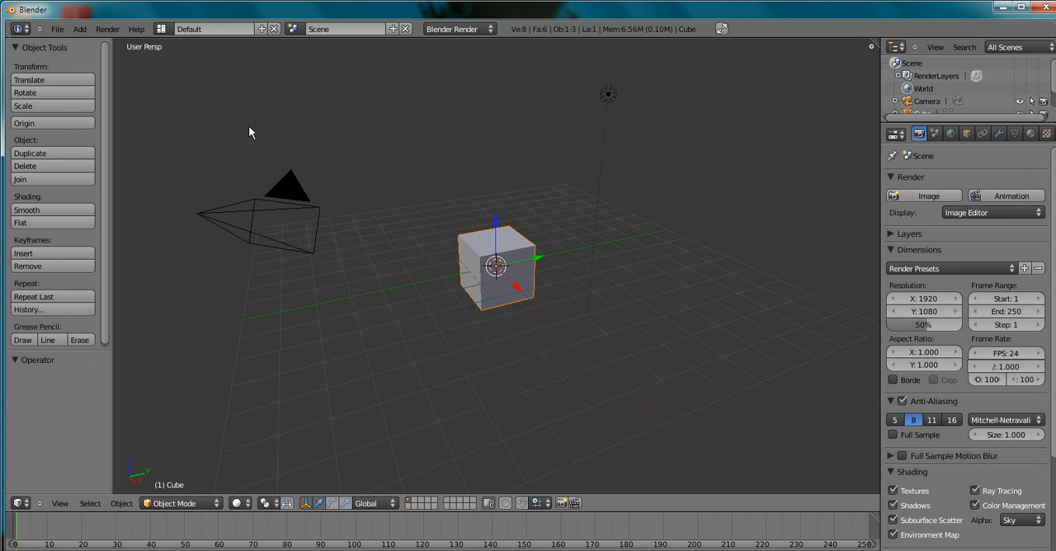
pyautogui.moveTo(175, 112)
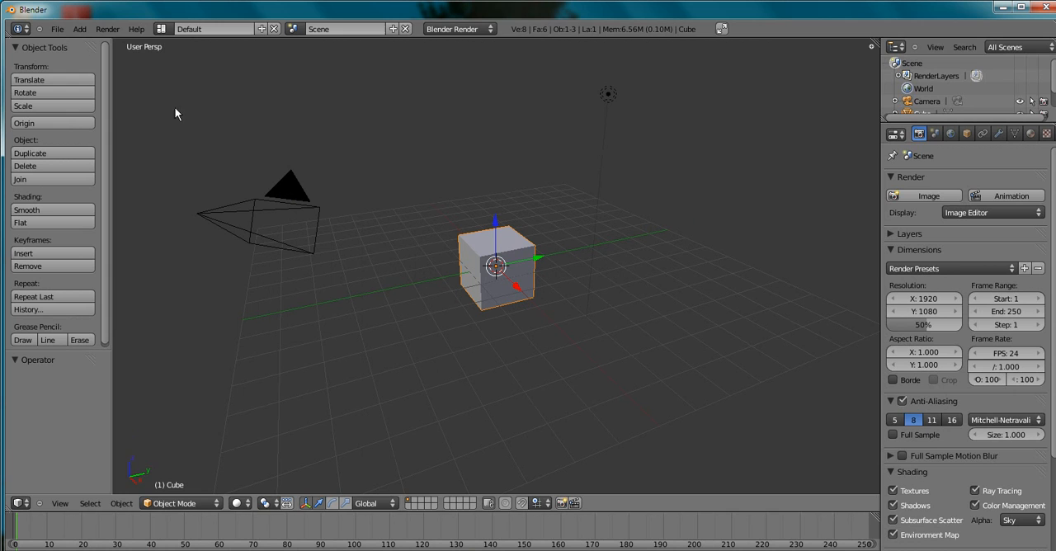
pyautogui.moveTo(140, 57)
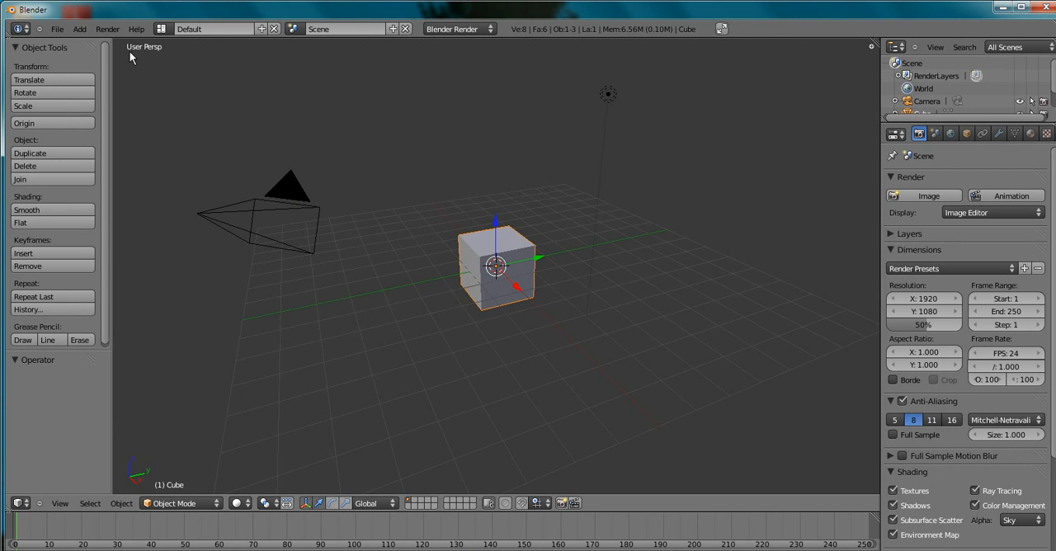
pyautogui.moveTo(163, 52)
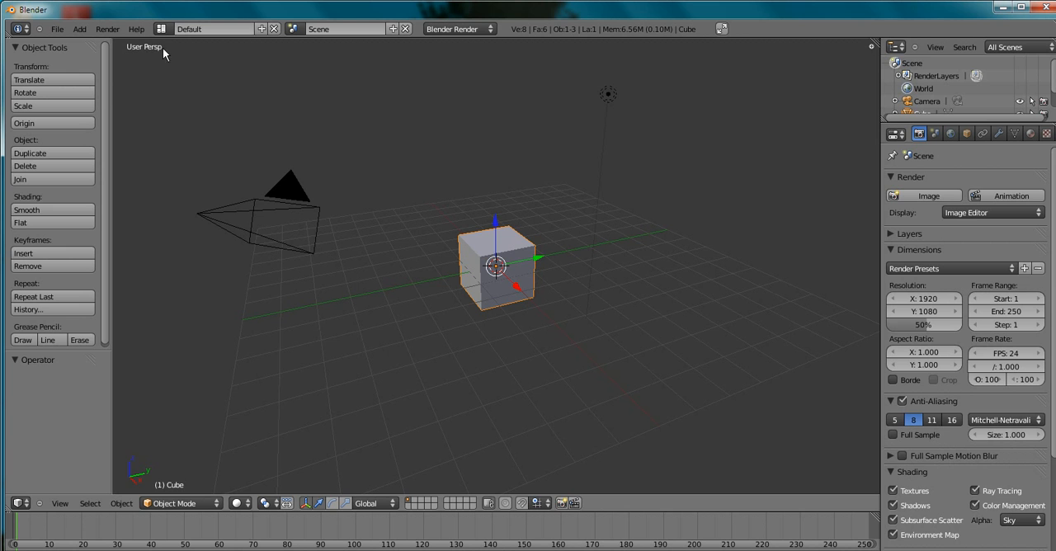
pyautogui.moveTo(164, 56)
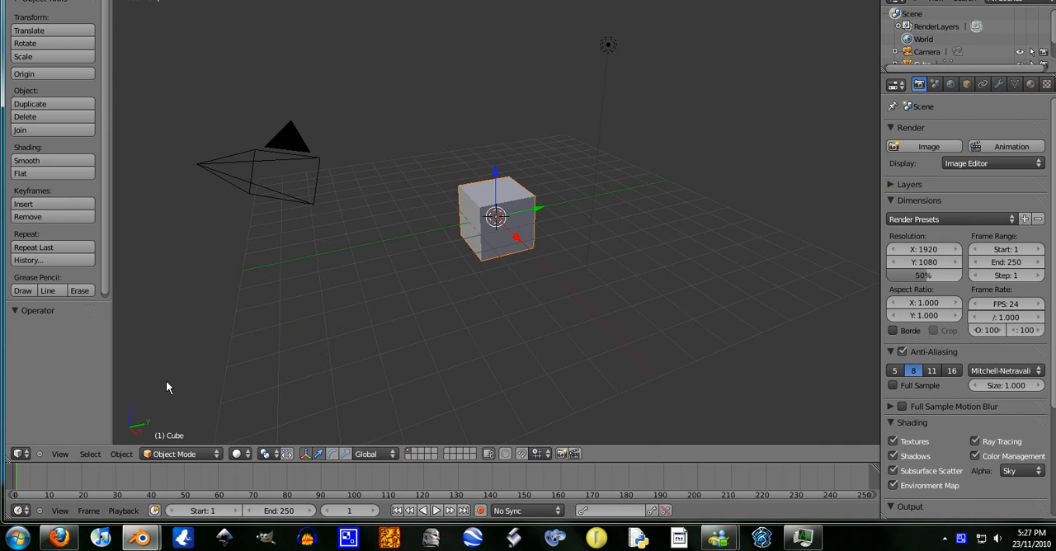
# - Switch the 3D viewport to orthographic projection via View > View Persp/Ortho
pyautogui.click(59, 453)
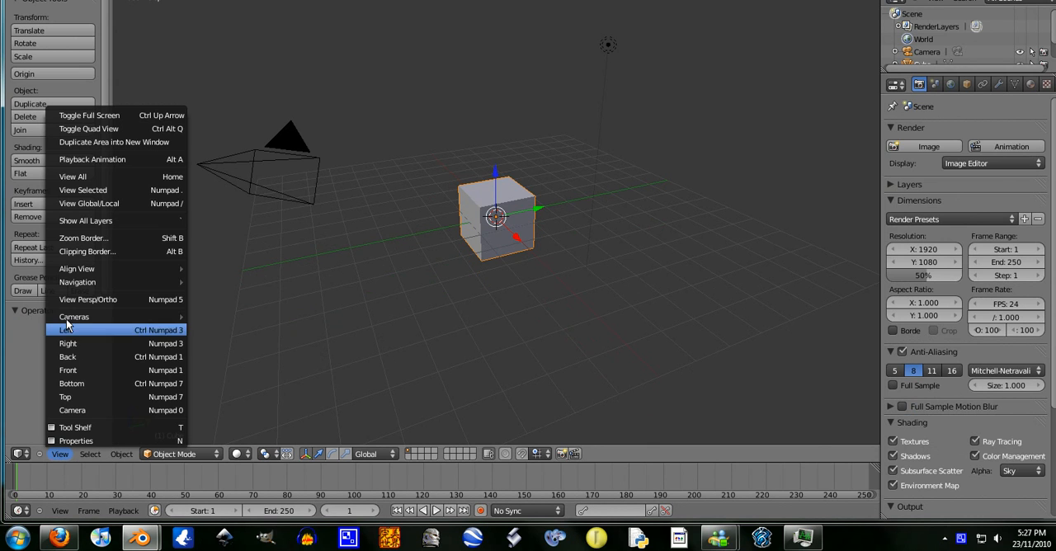
pyautogui.moveTo(88, 301)
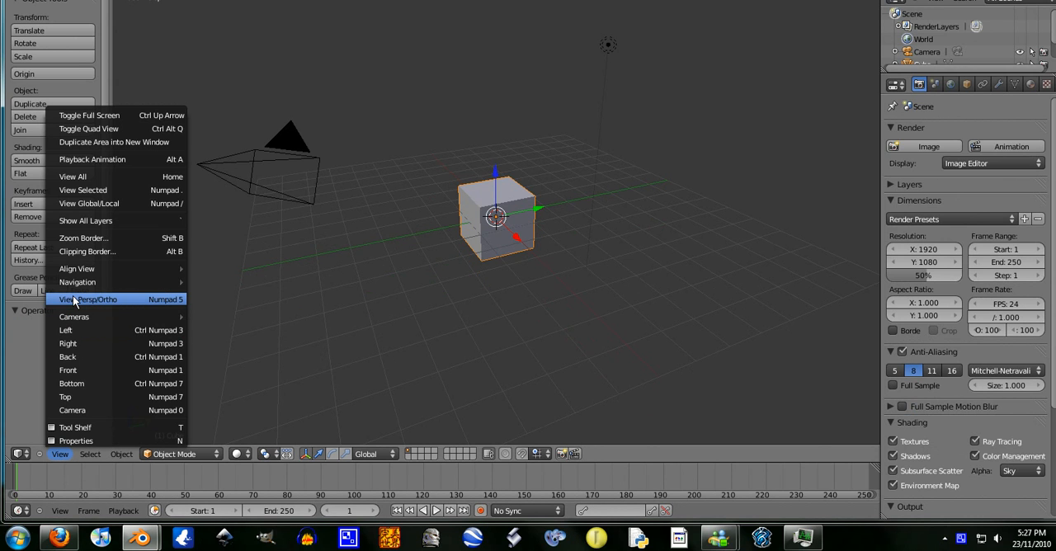
pyautogui.moveTo(139, 308)
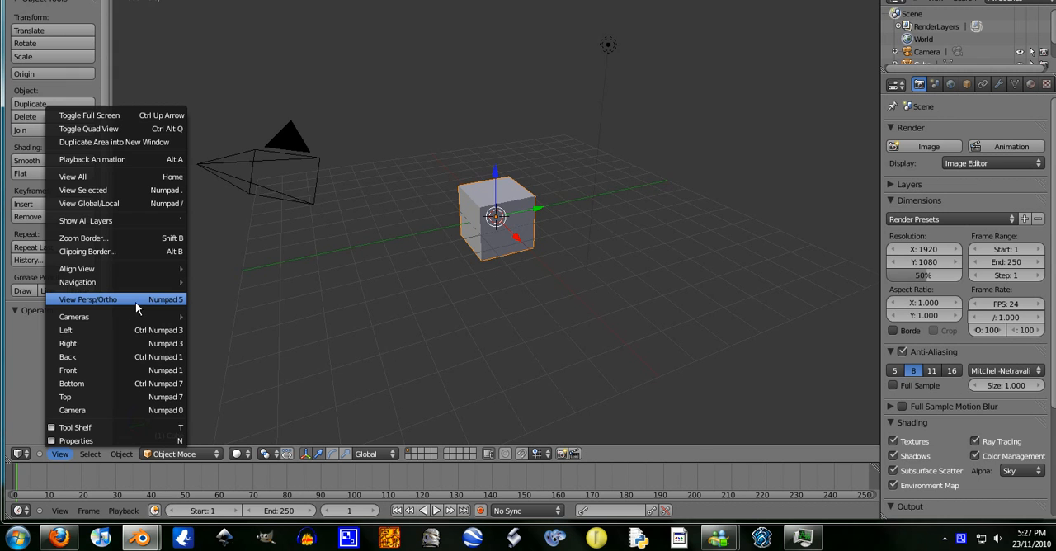
pyautogui.click(88, 300)
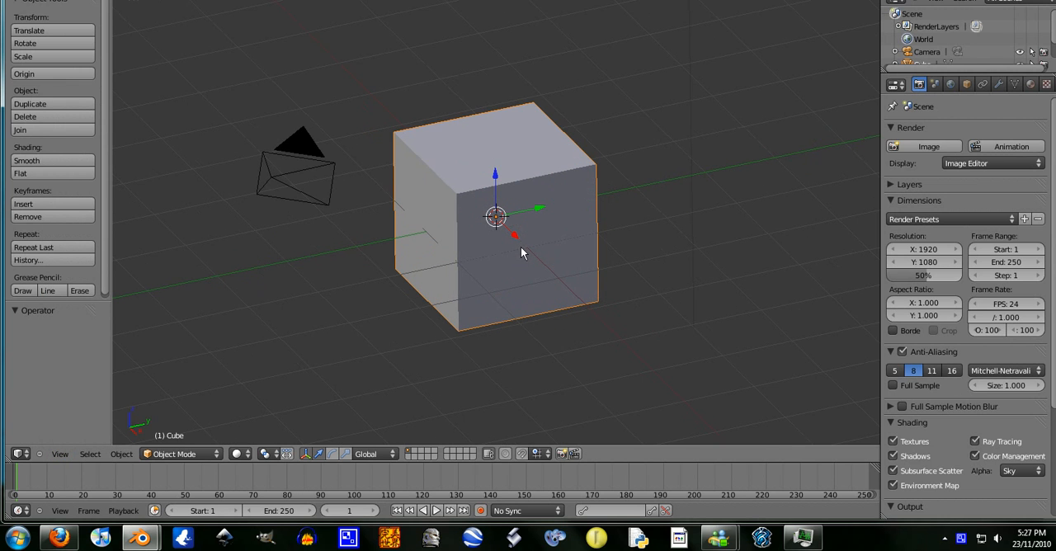
pyautogui.moveTo(511, 223)
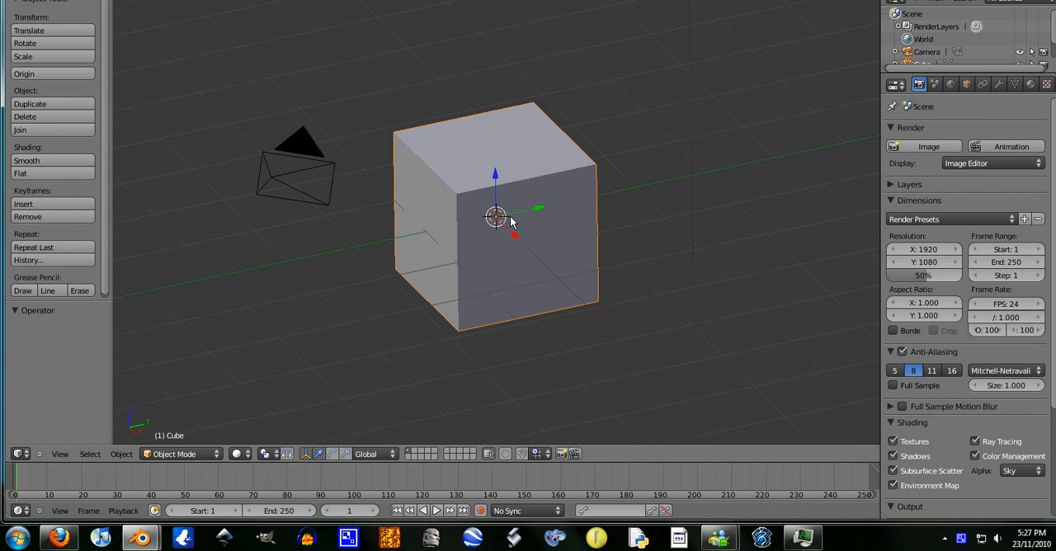
pyautogui.moveTo(509, 228)
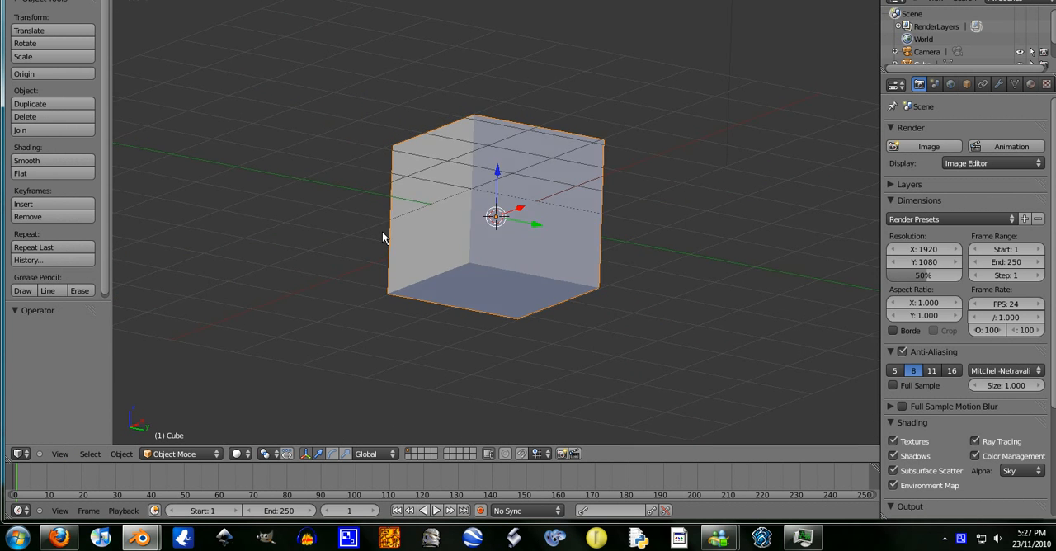
# - Orbit the orthographic view around the cube to a tilted angle from another side
pyautogui.moveTo(383, 238); pyautogui.dragTo(599, 309)
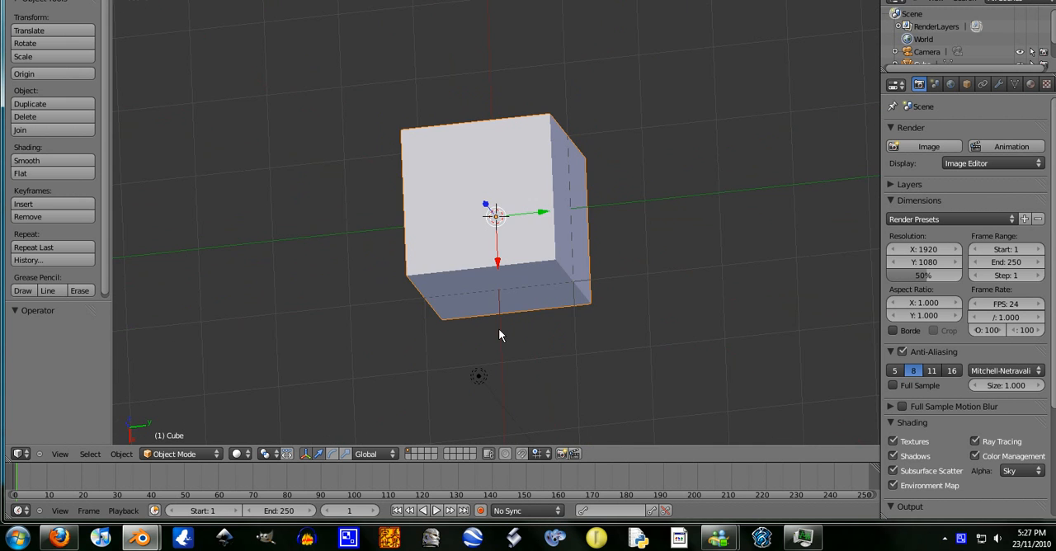
pyautogui.moveTo(499, 336); pyautogui.dragTo(702, 205)
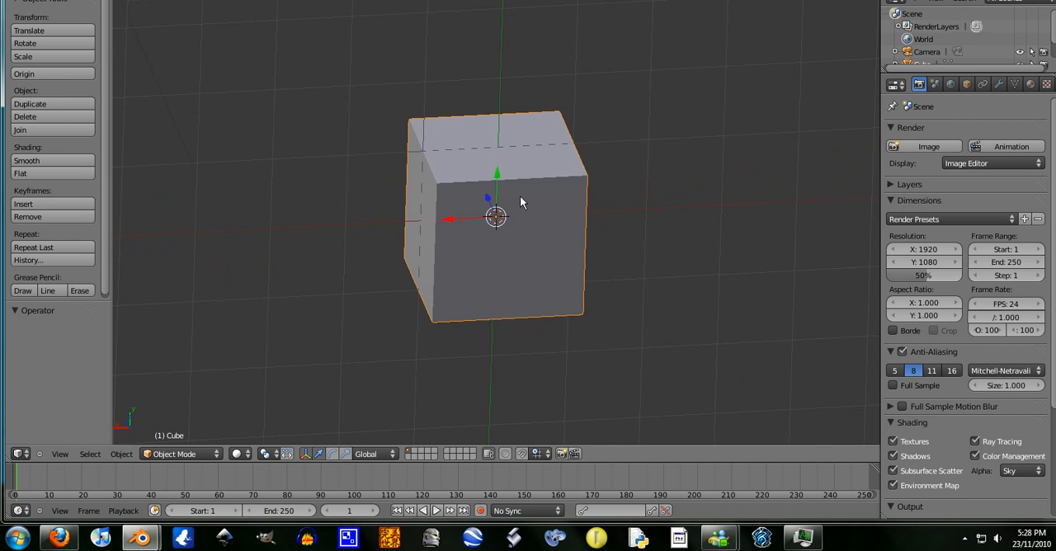
pyautogui.moveTo(520, 202); pyautogui.dragTo(446, 300)
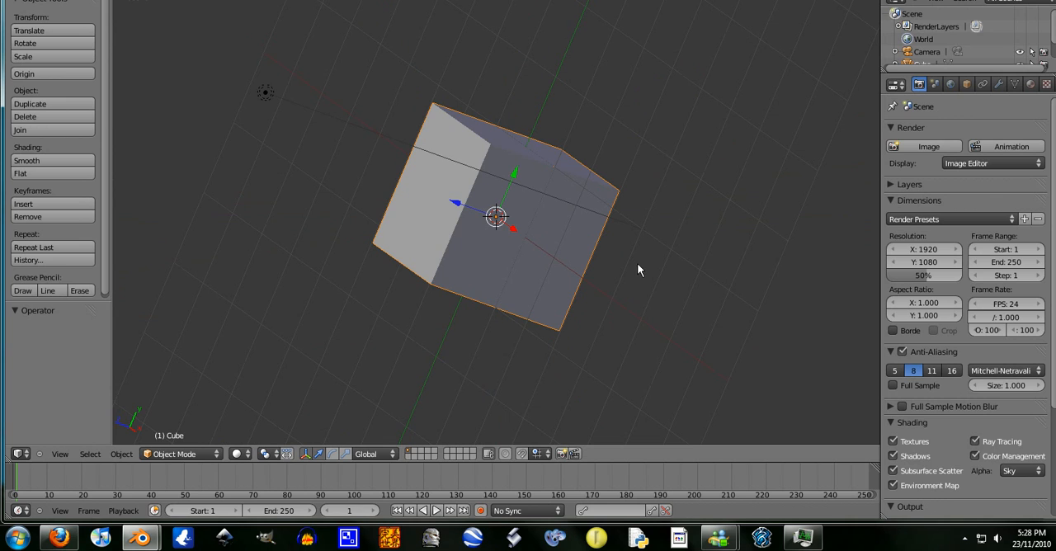
pyautogui.moveTo(511, 231)
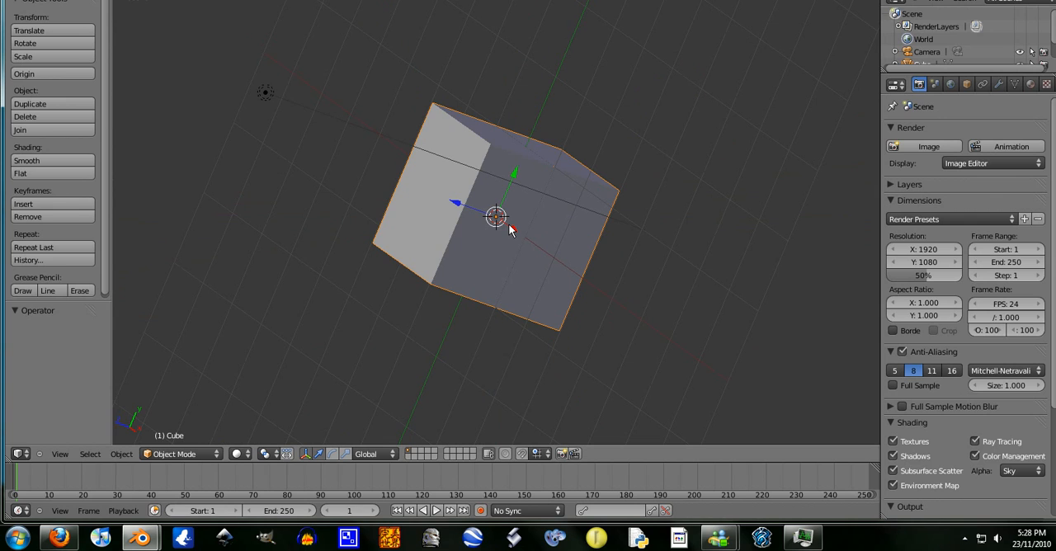
pyautogui.moveTo(560, 245)
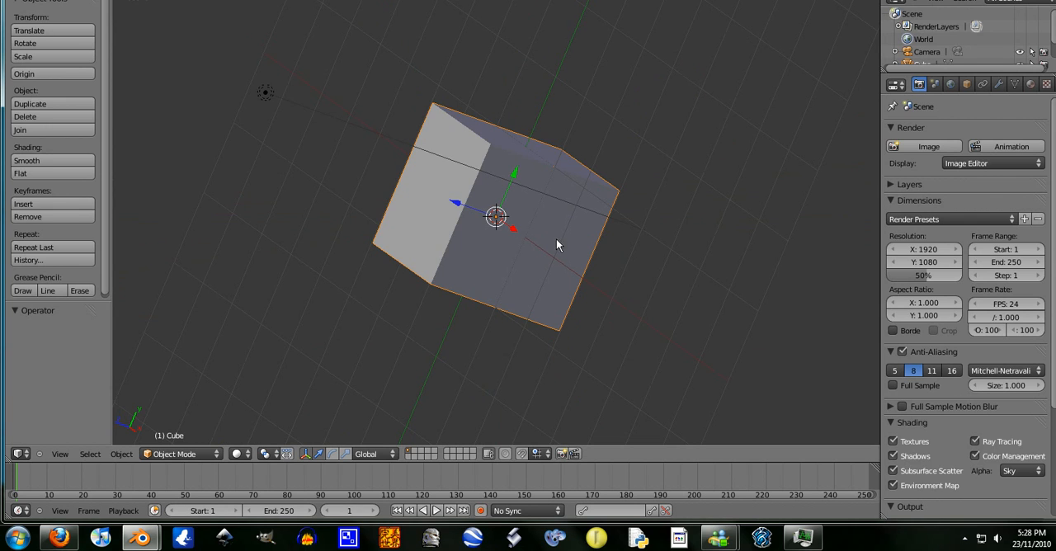
pyautogui.moveTo(601, 212)
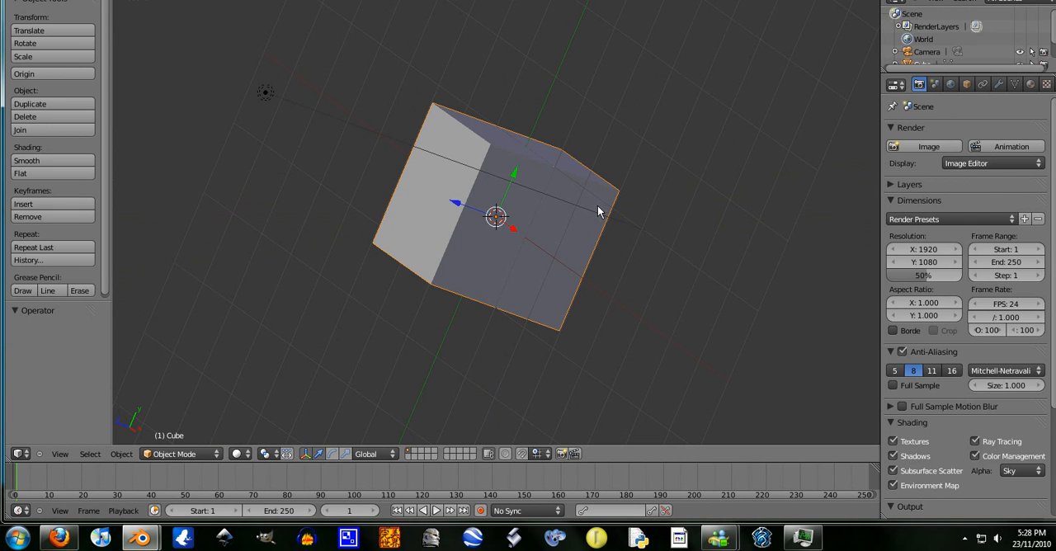
# - View the scene from below, then toggle Persp/Ortho to a user orthographic view
pyautogui.click(59, 454)
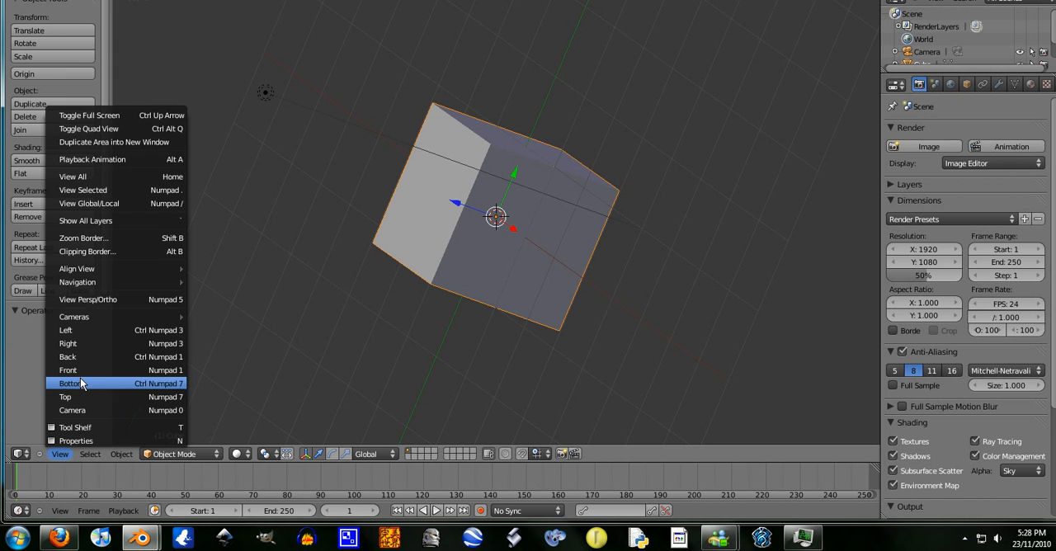
pyautogui.click(69, 383)
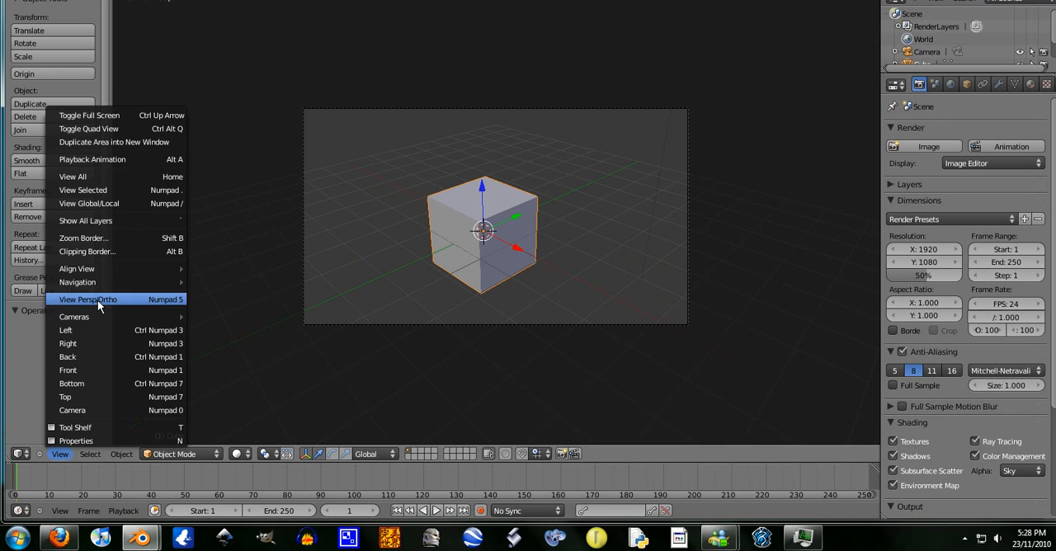
pyautogui.click(88, 300)
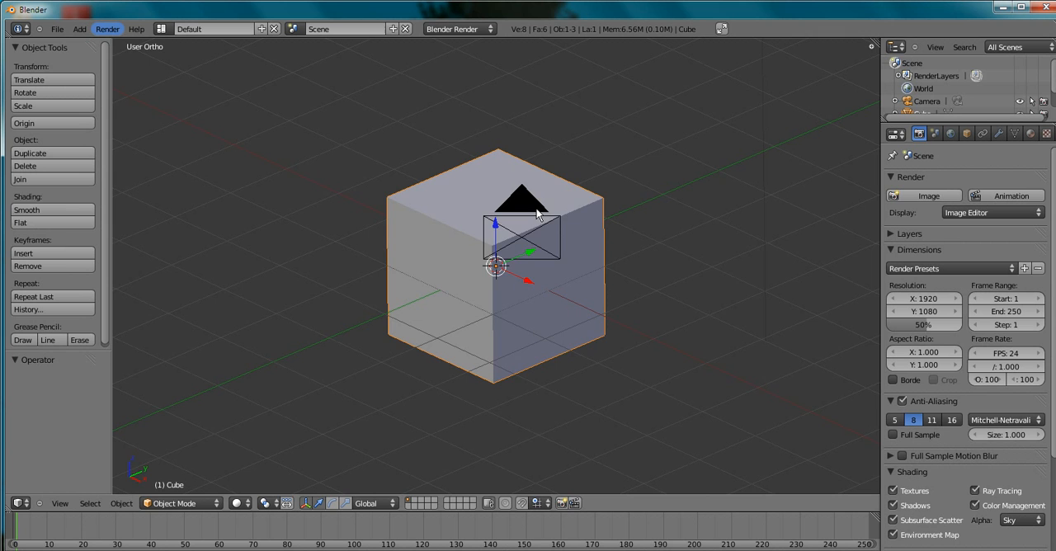
# - Orbit the orthographic view to a low, nearly level angle on the cube
pyautogui.moveTo(537, 212); pyautogui.dragTo(353, 304)
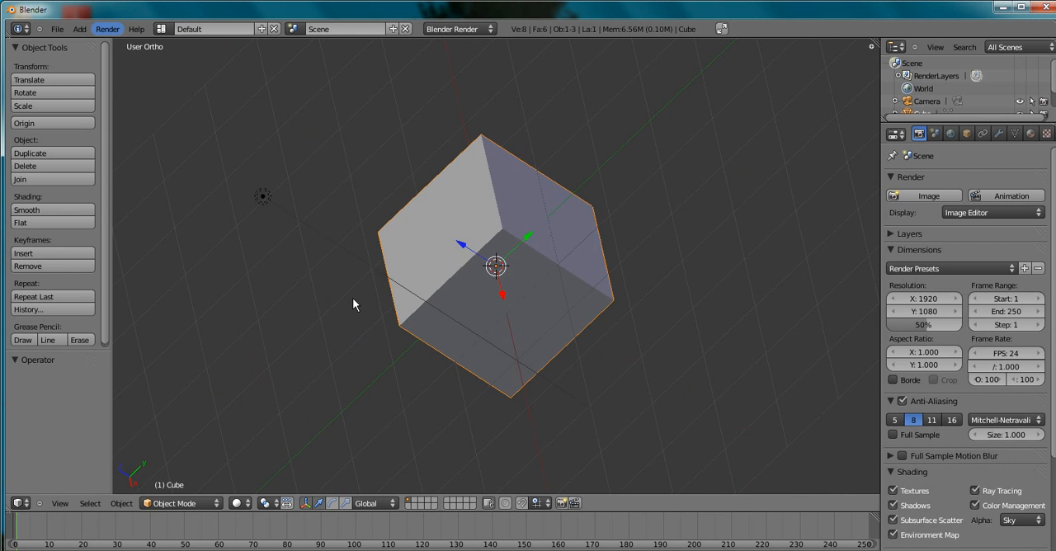
pyautogui.moveTo(353, 304); pyautogui.dragTo(452, 297)
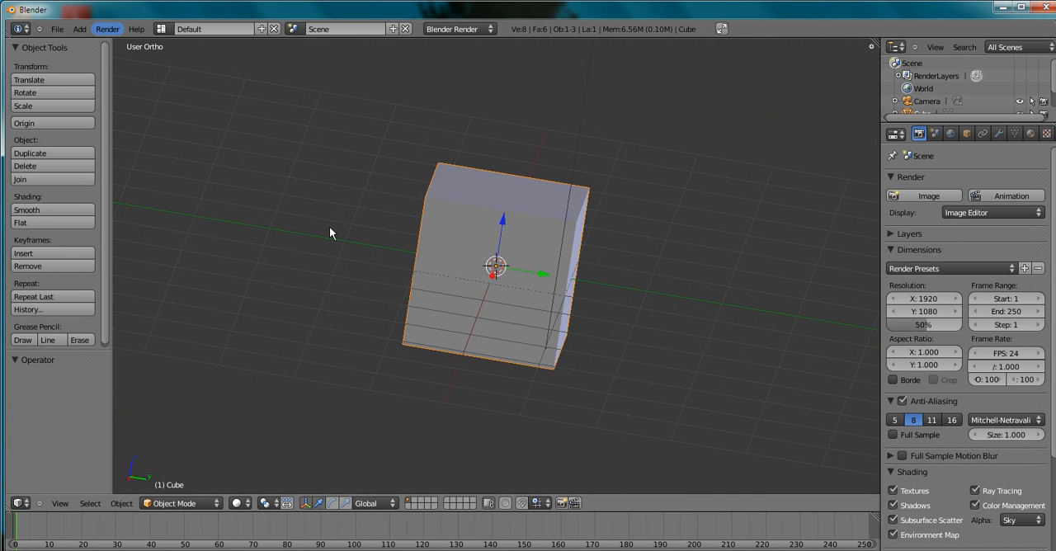
pyautogui.moveTo(347, 297)
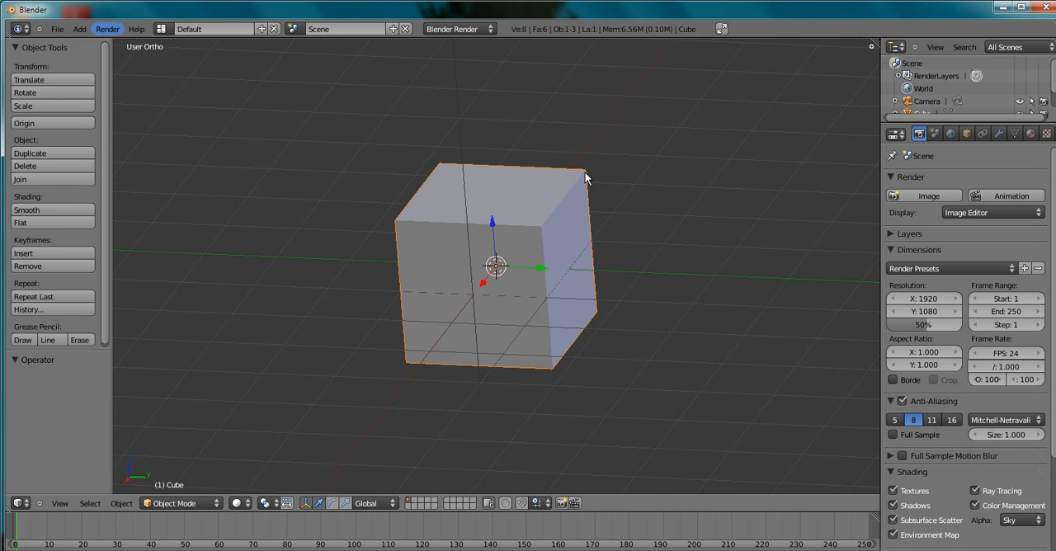
pyautogui.moveTo(376, 266)
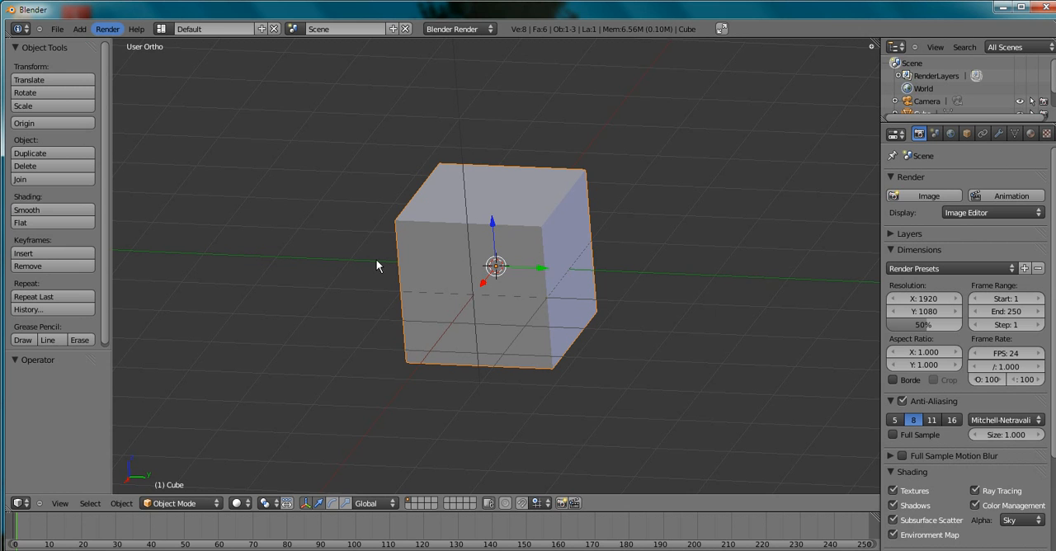
# - Enter camera view with Numpad 0, orbit briefly in perspective, then return to camera view
pyautogui.press('KP_0')
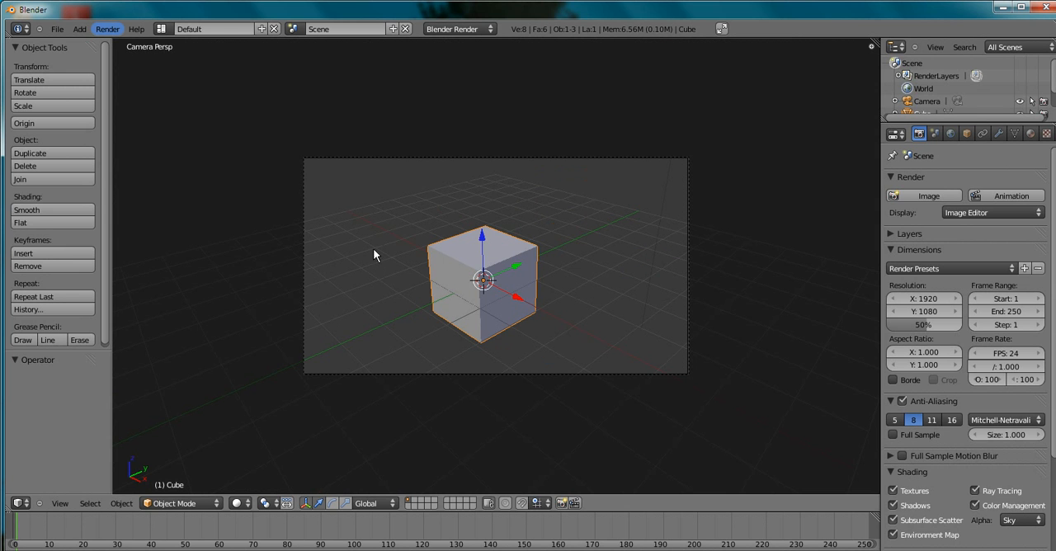
pyautogui.moveTo(482, 285); pyautogui.dragTo(371, 264)
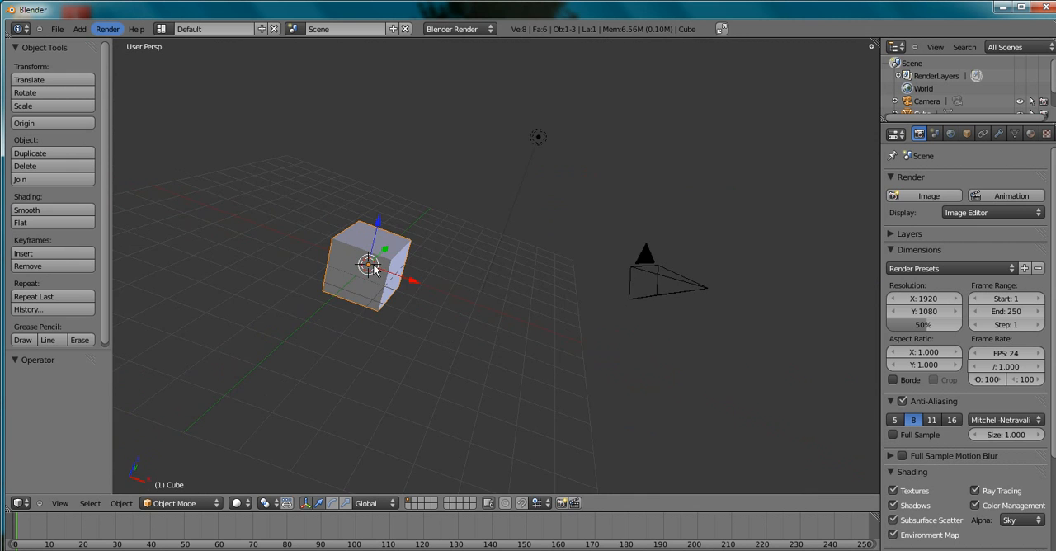
pyautogui.moveTo(371, 267); pyautogui.dragTo(314, 264)
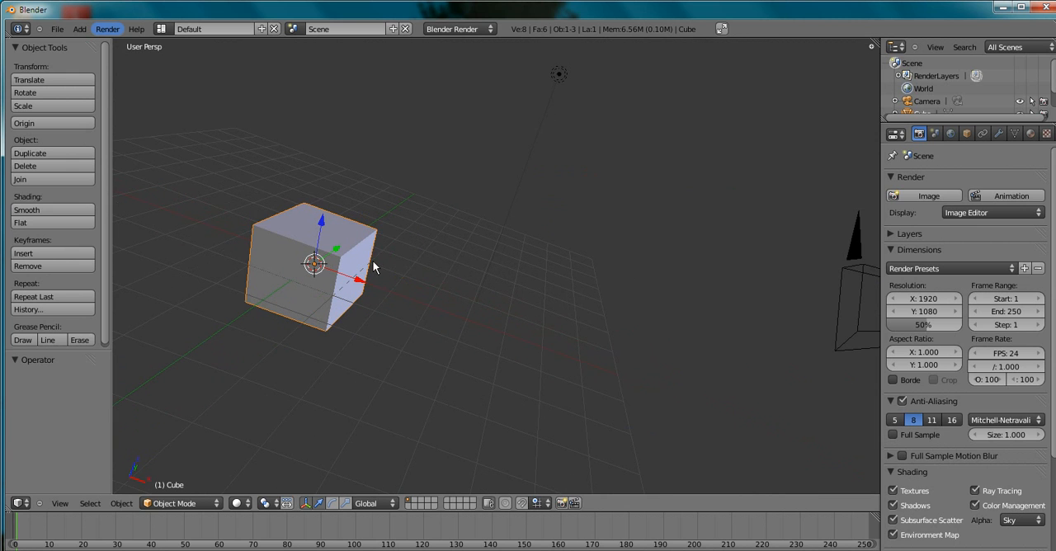
pyautogui.press('KP_0')
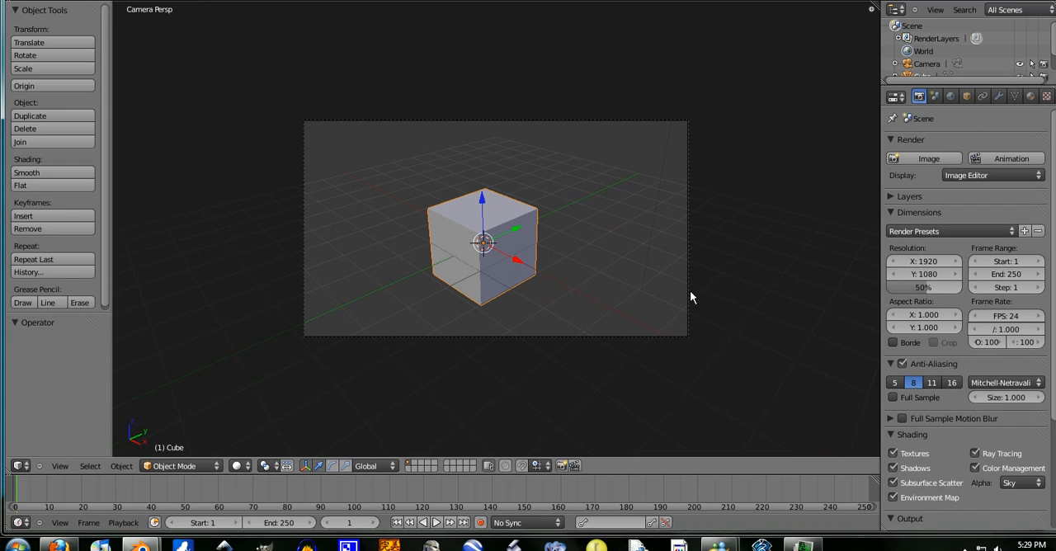
# - Leave the camera view by choosing the Top viewpoint from the View menu
pyautogui.click(59, 466)
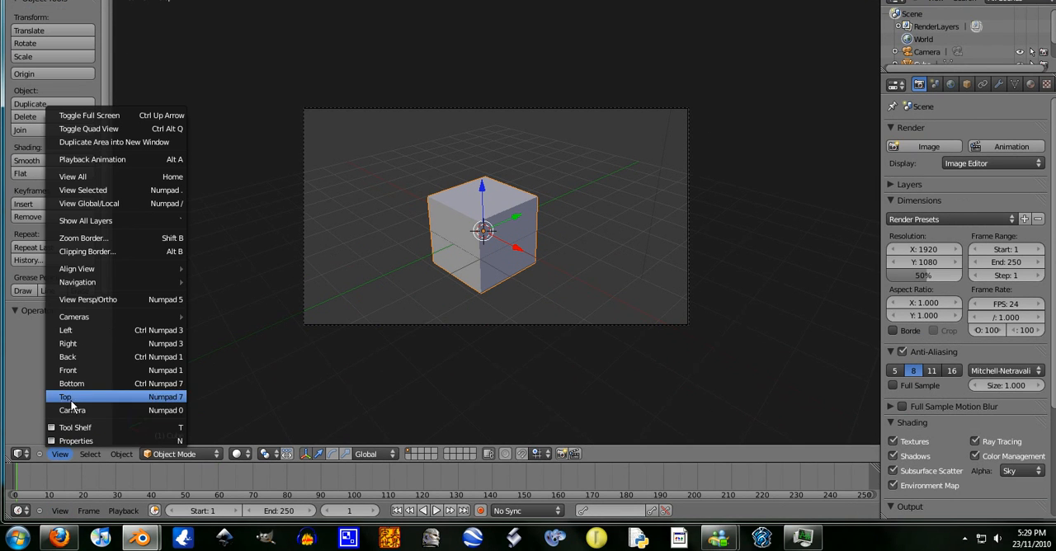
pyautogui.click(73, 409)
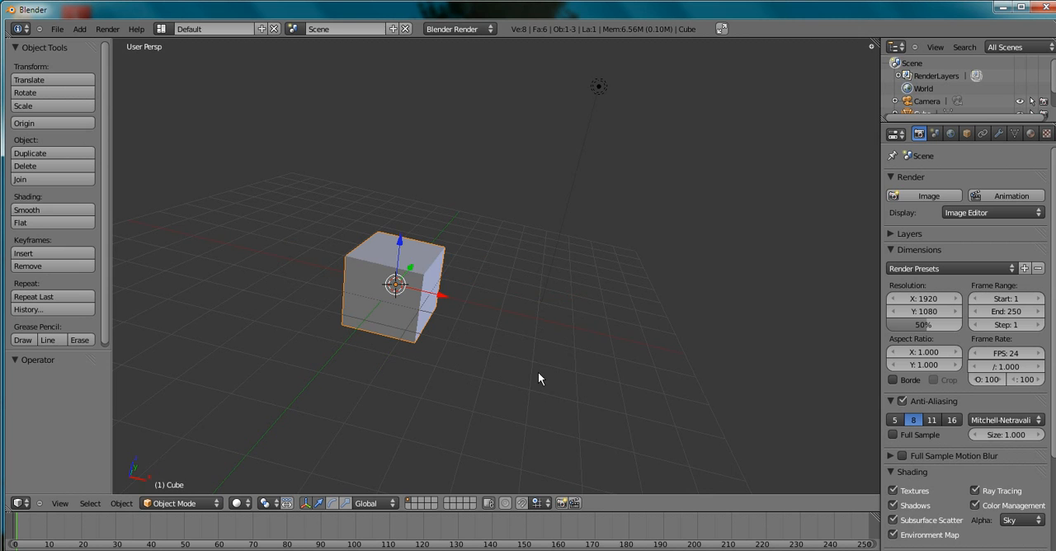
# - Orbit the view to look down steeply on the cube in orthographic projection
pyautogui.moveTo(540, 378); pyautogui.dragTo(614, 367)
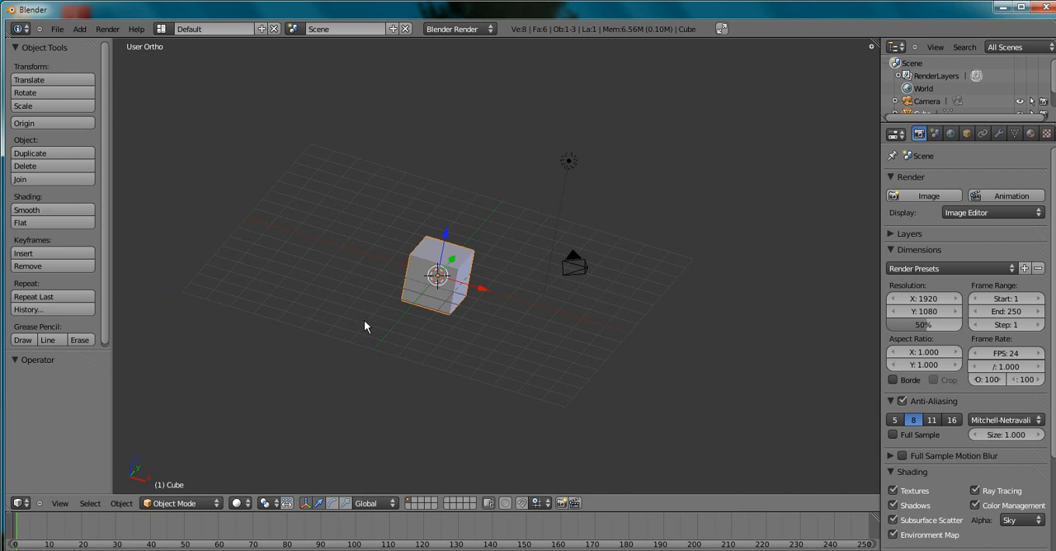
pyautogui.moveTo(566, 292)
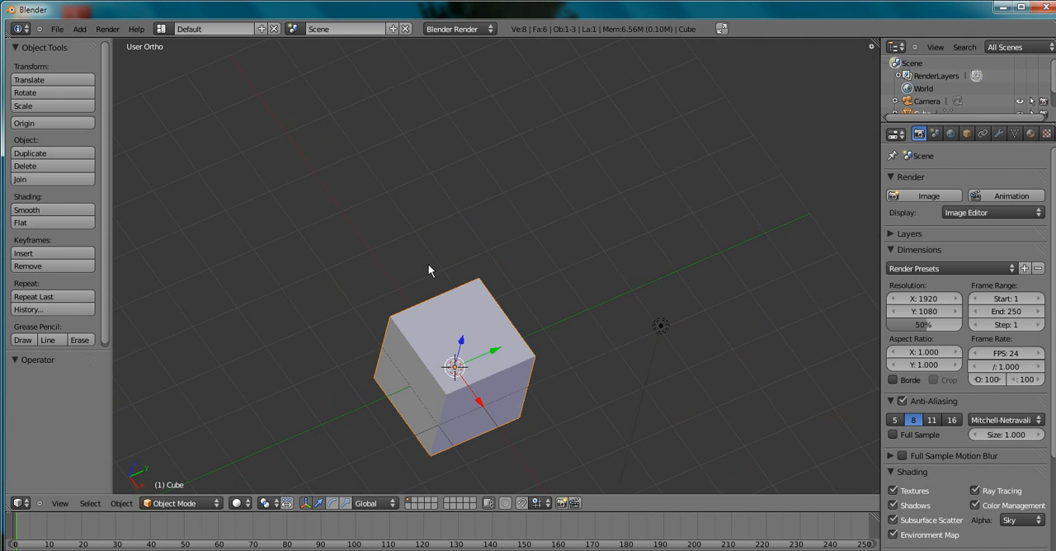
pyautogui.moveTo(393, 271)
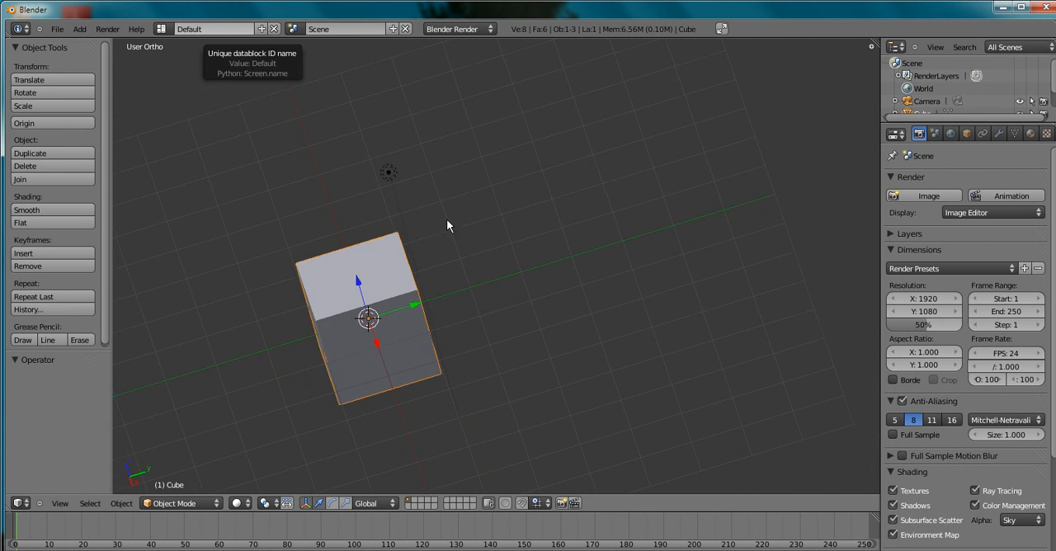
# - Put the cube into Edit Mode with Tab, ready for mesh editing
pyautogui.press('Tab')
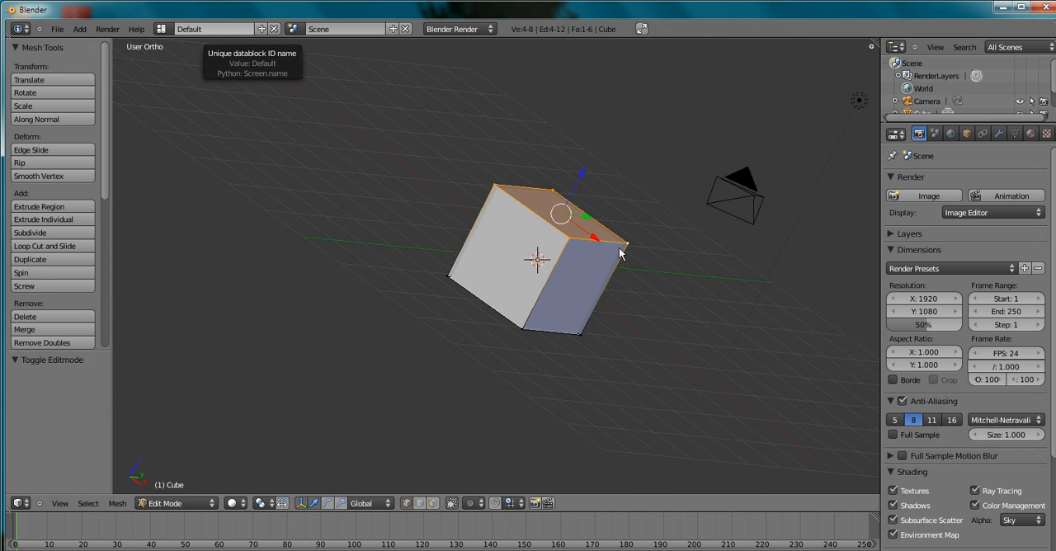
pyautogui.moveTo(613, 258)
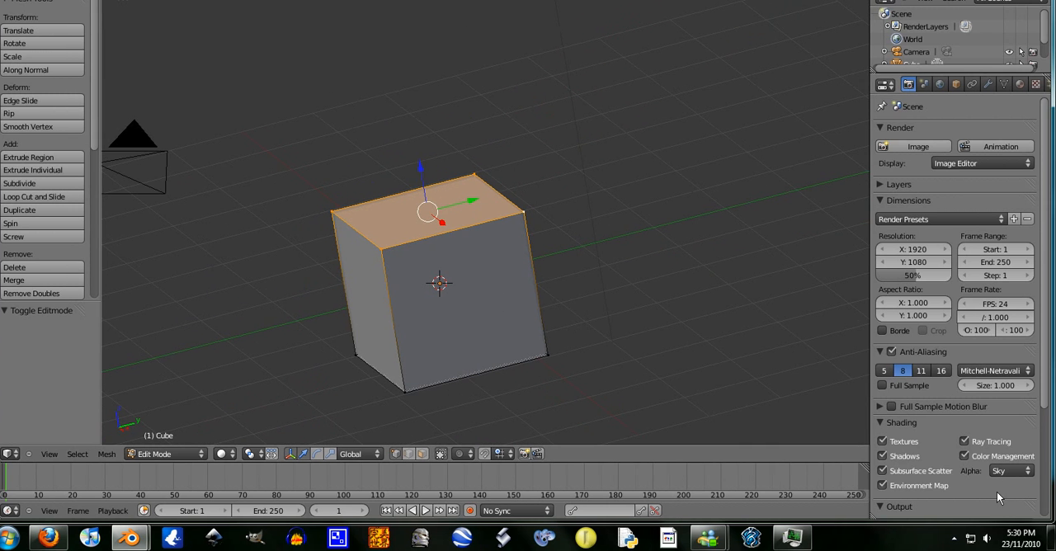
pyautogui.click(954, 539)
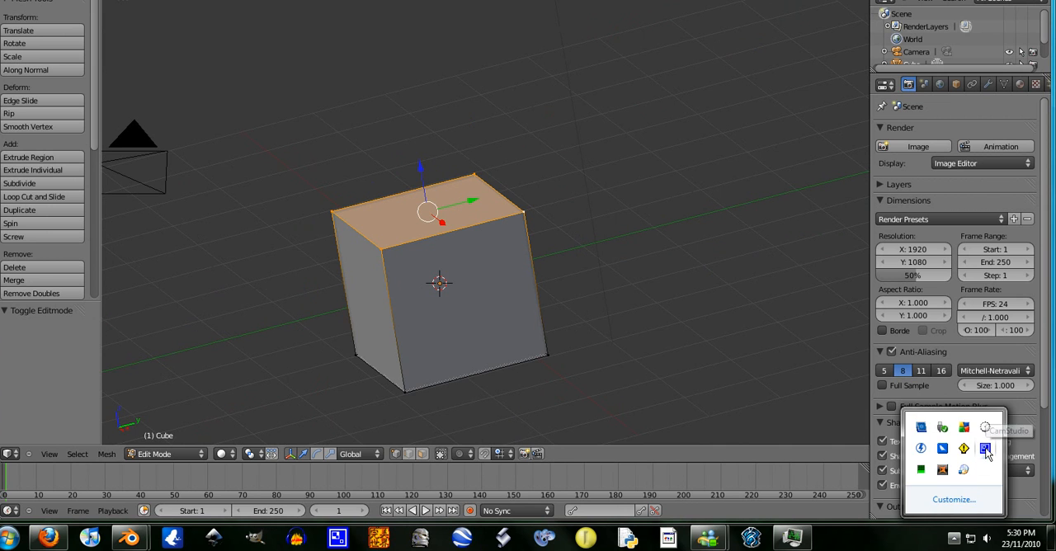